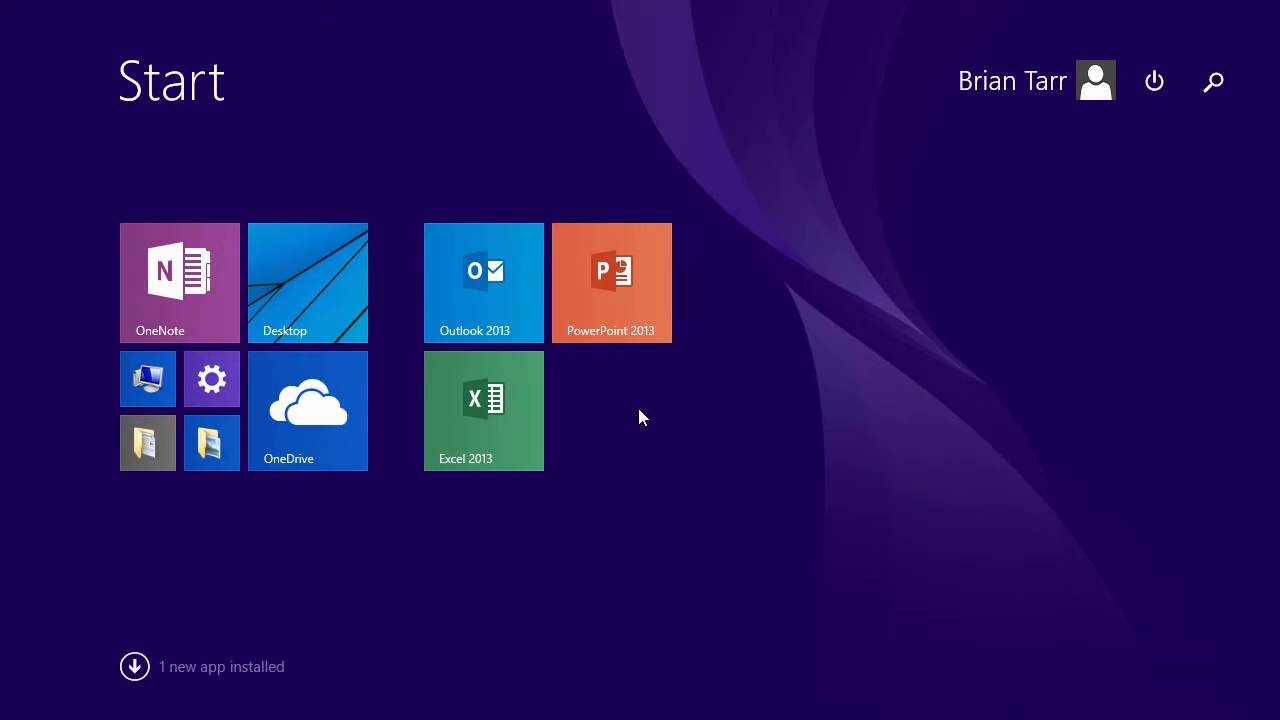
Step: Find and launch the iSpring Suite Activation Wizard from the Start screen search
{"action": "type", "text": "activation Wizard"}
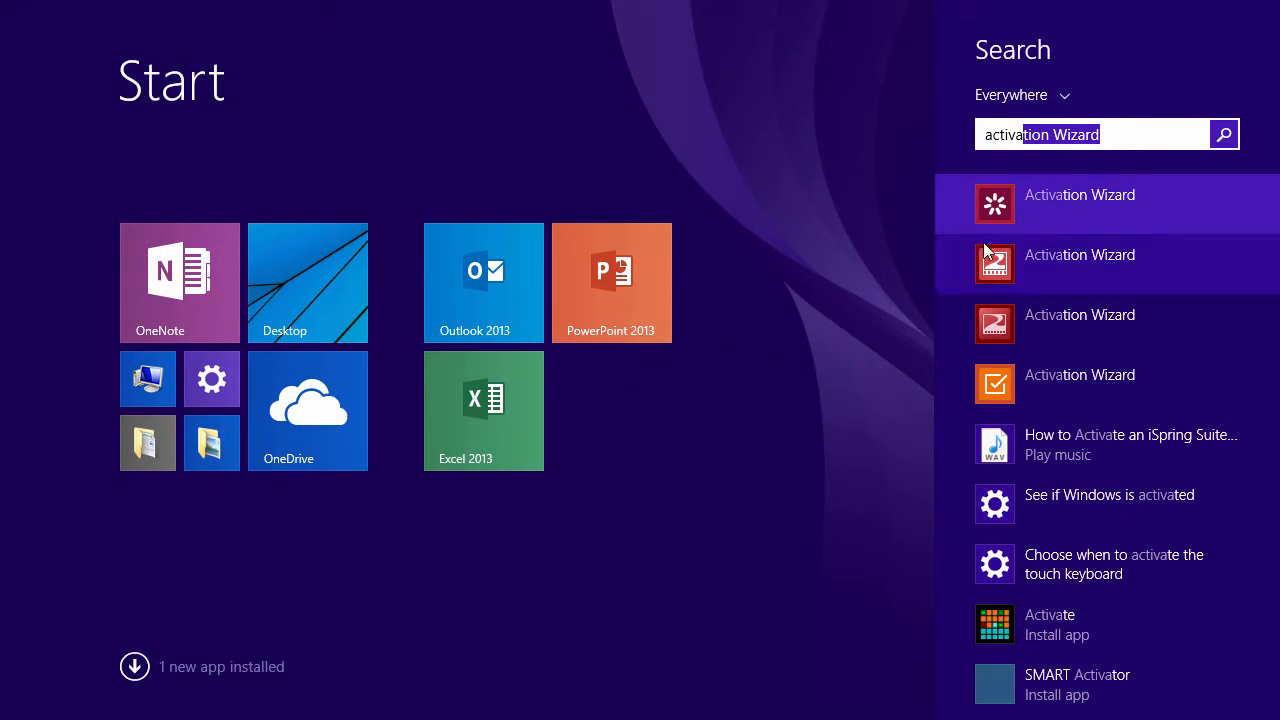
{"action": "left_click", "coordinate": [1080, 194]}
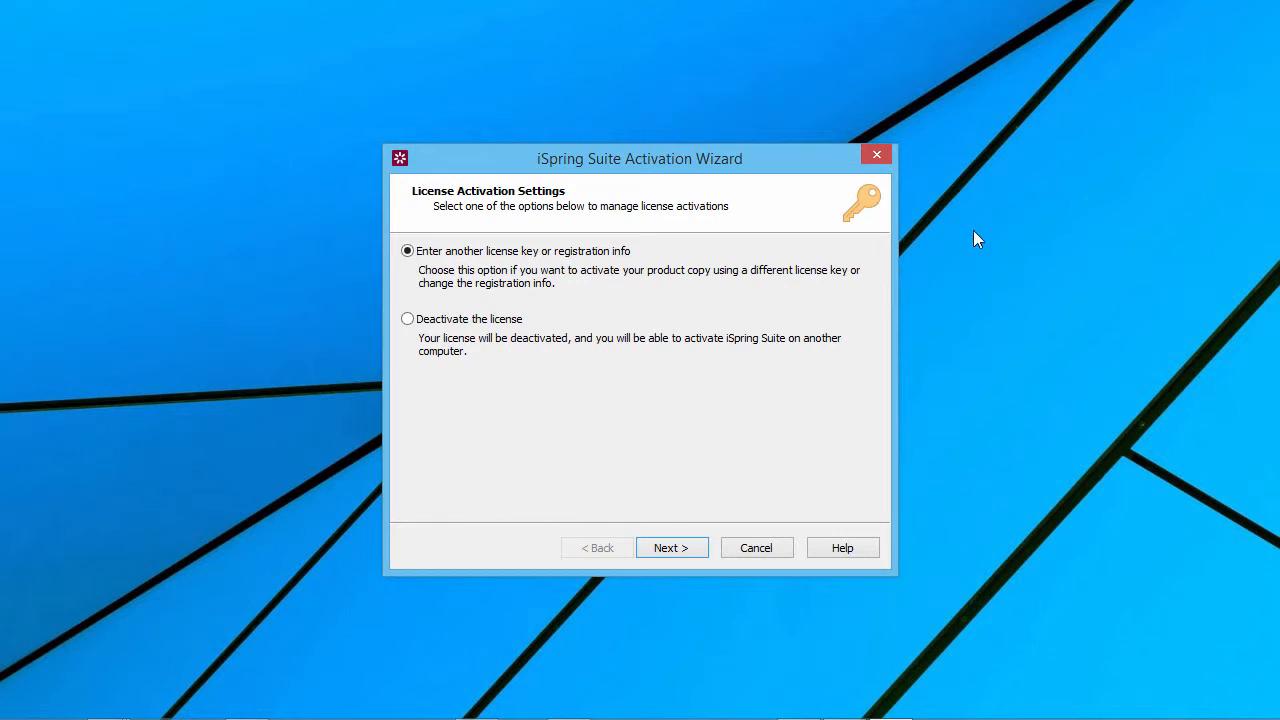
Step: Deactivate the license on this computer, confirming 'Deactivate my license', leaving 53 of 100 activations
{"action": "left_click", "coordinate": [408, 320]}
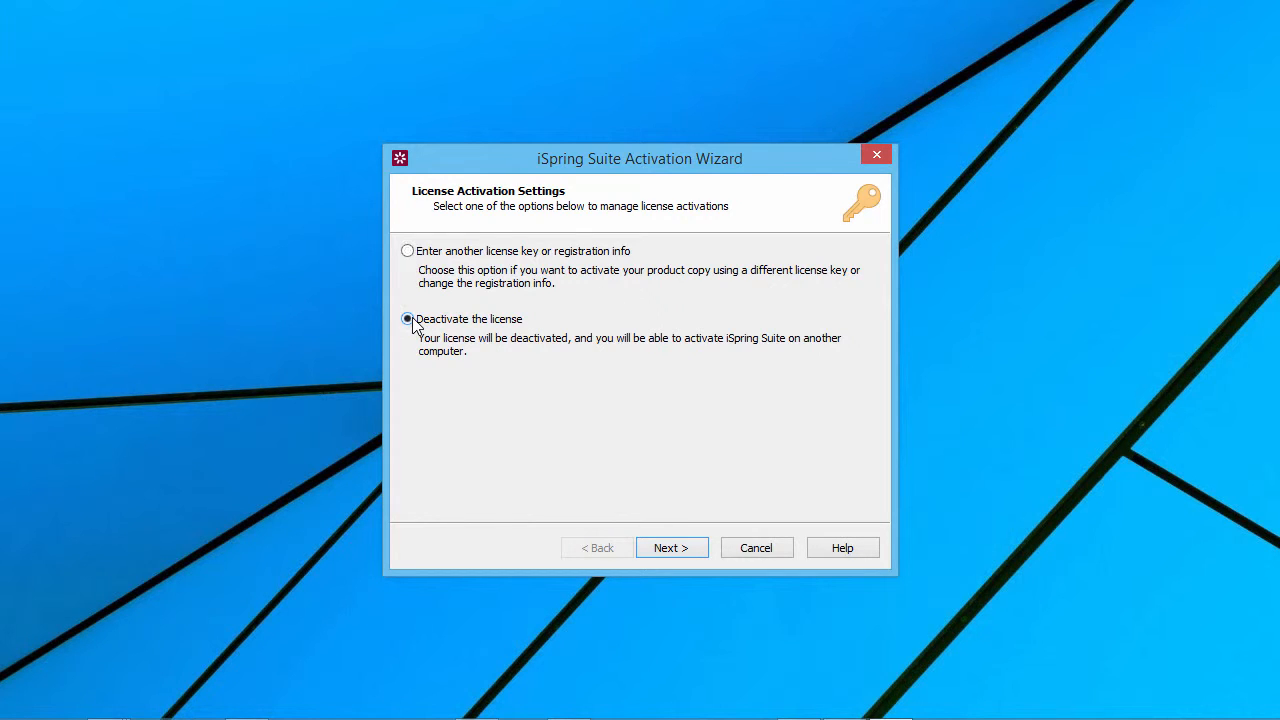
{"action": "left_click", "coordinate": [672, 548]}
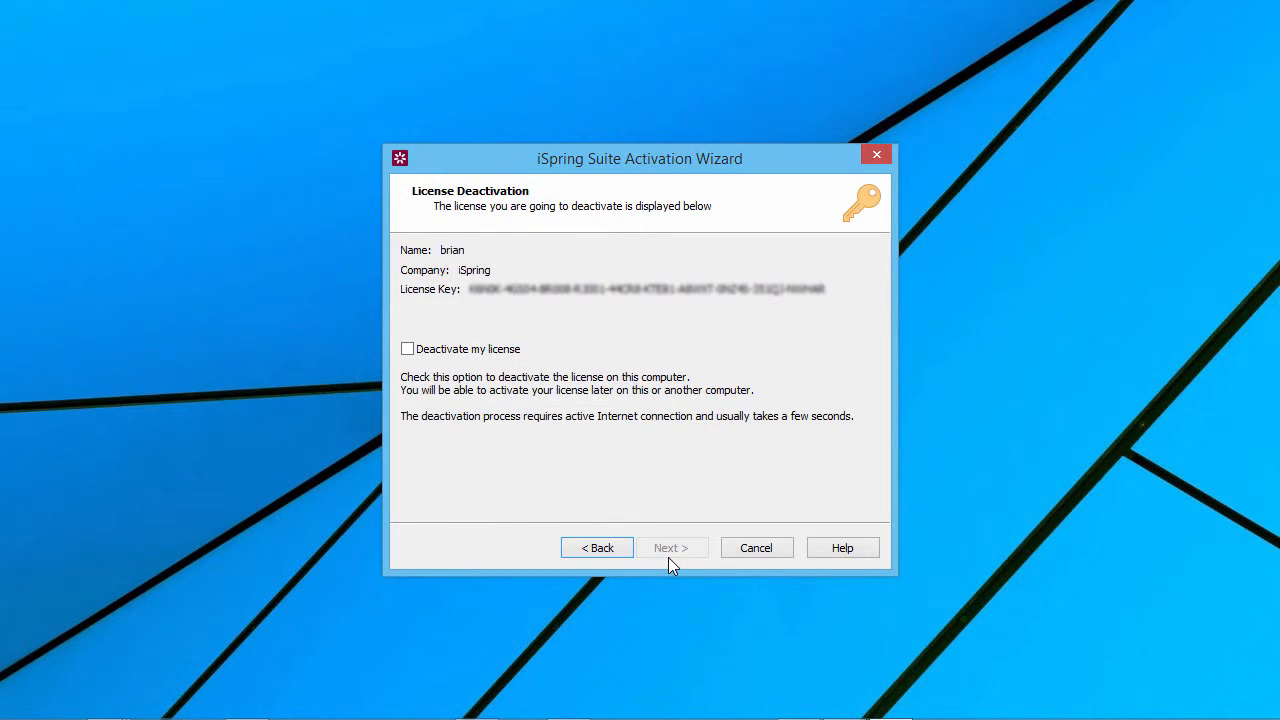
{"action": "left_click", "coordinate": [408, 348]}
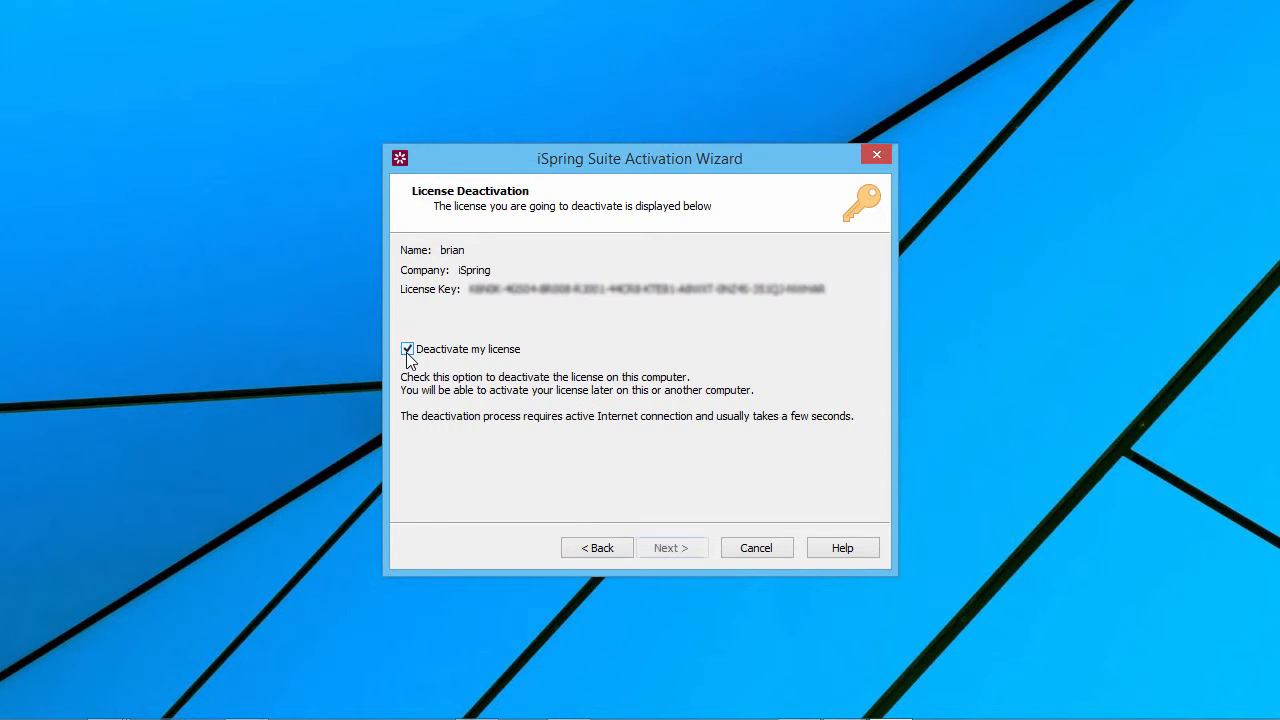
{"action": "mouse_move", "coordinate": [672, 548]}
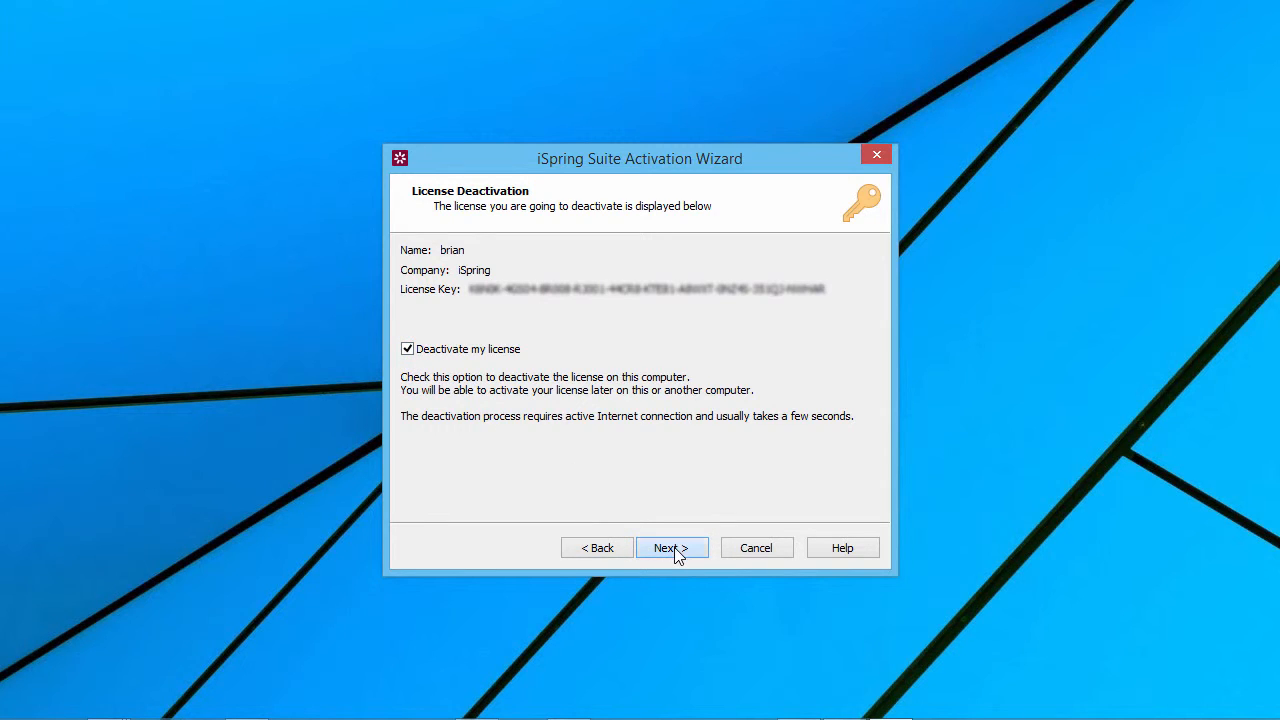
{"action": "left_click", "coordinate": [672, 548]}
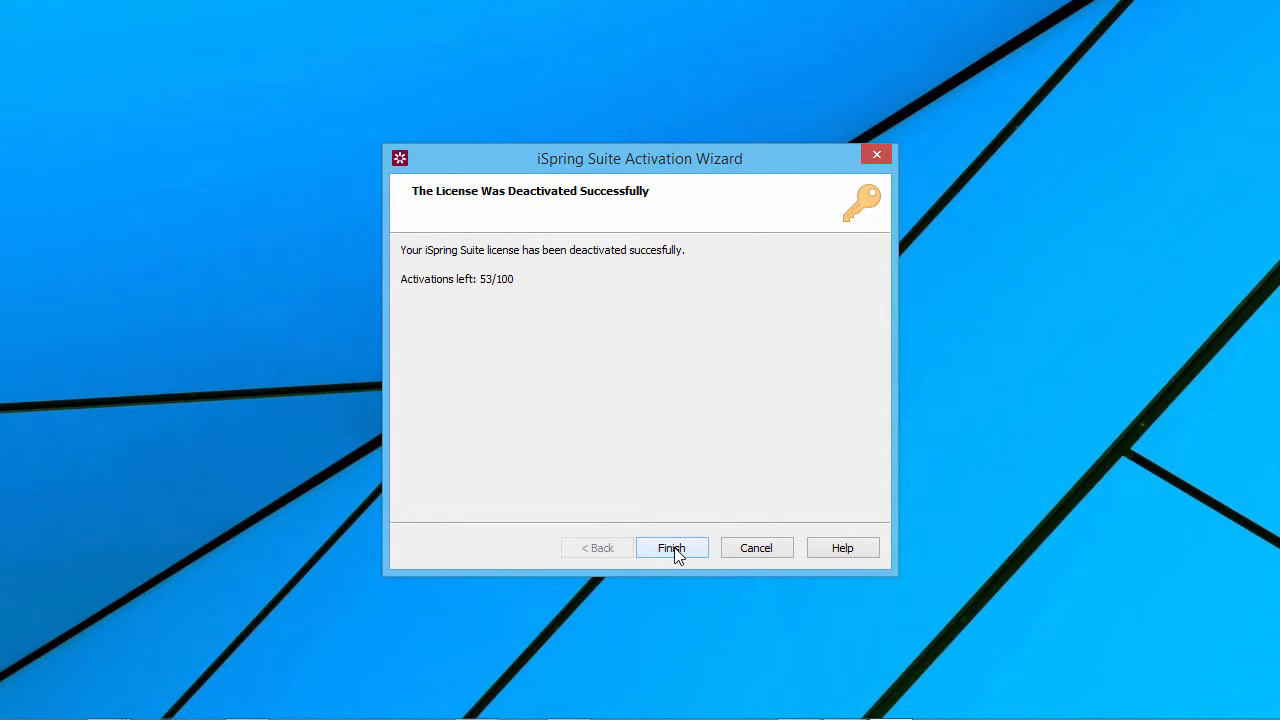